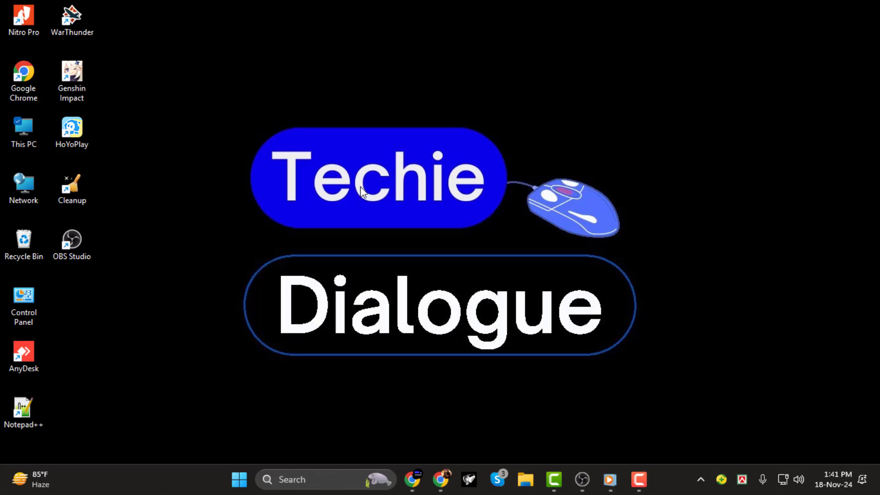
mouse_move(582, 480)
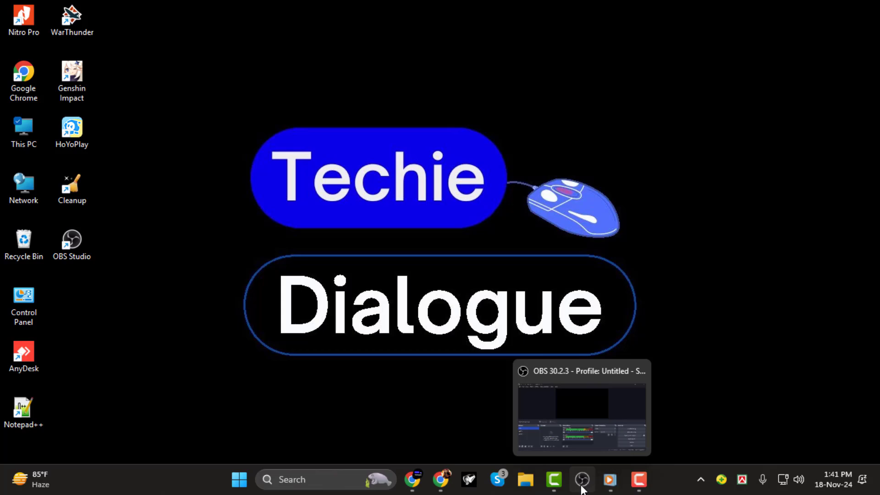
Create a Display Capture source of the primary monitor with default properties.
click(581, 479)
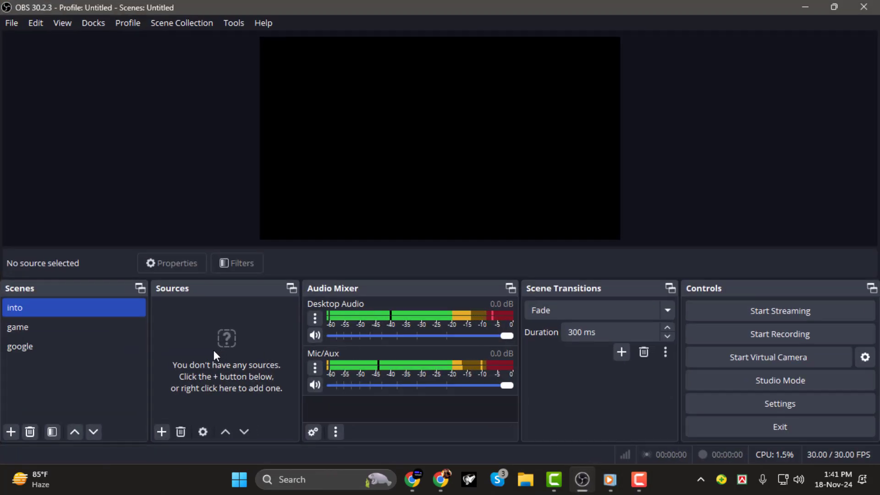
mouse_move(190, 395)
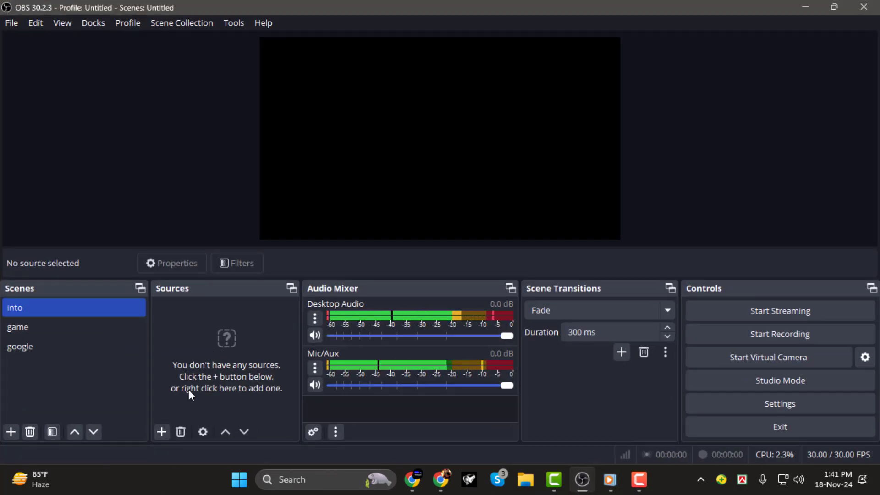
click(161, 432)
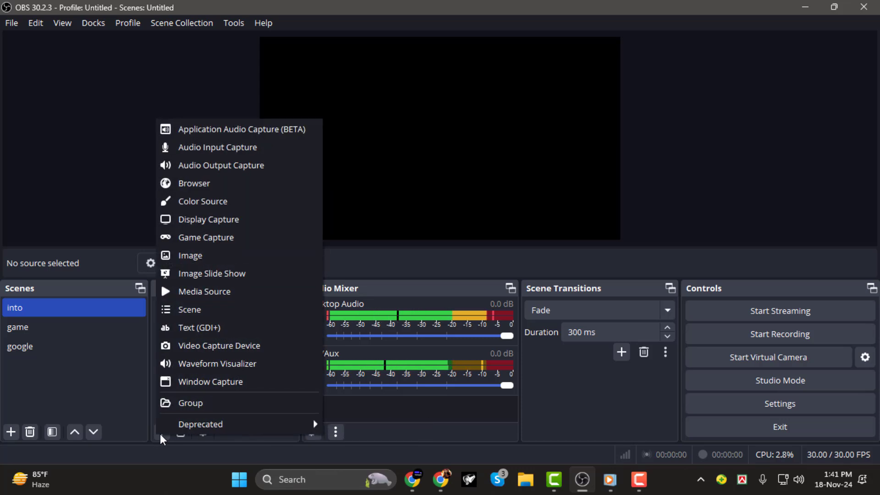
click(209, 219)
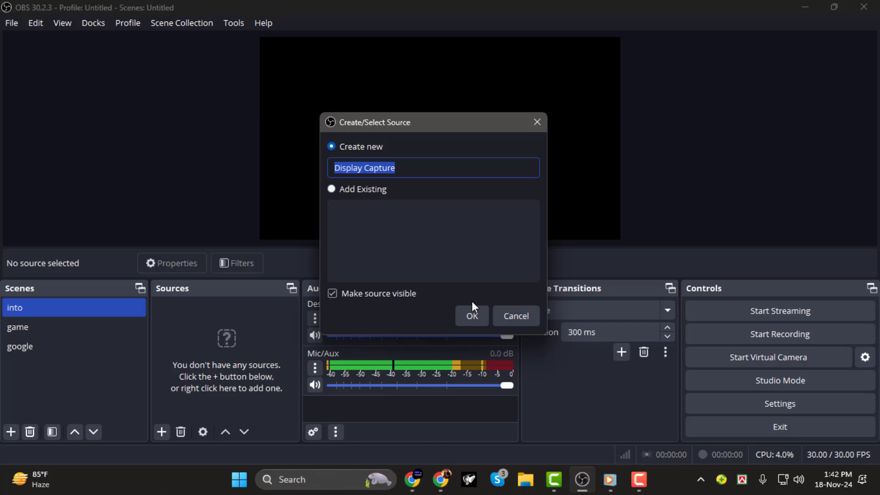
click(471, 315)
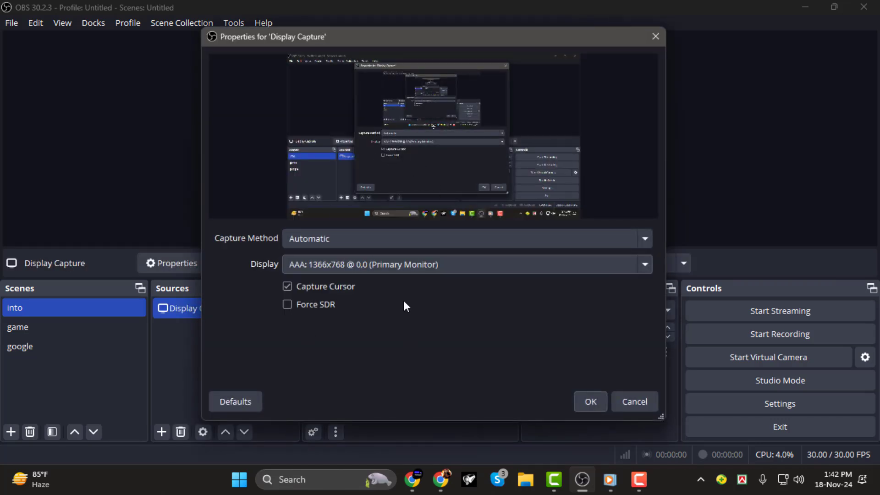
mouse_move(516, 282)
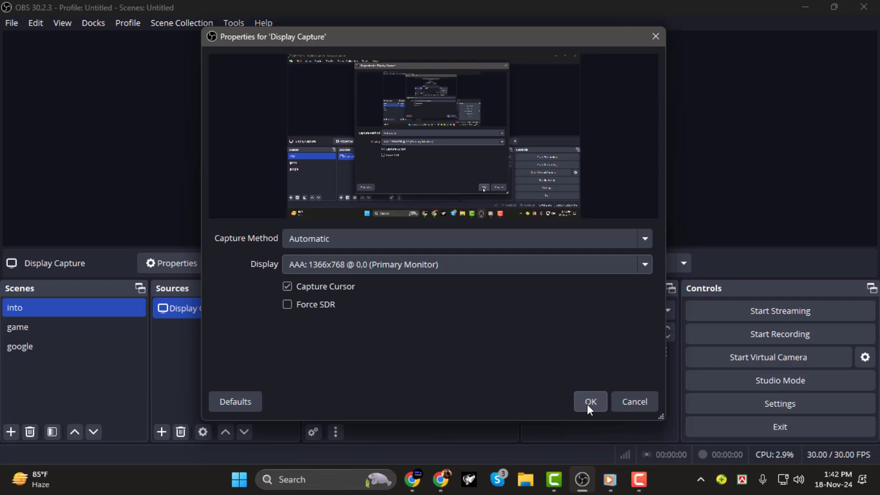
click(589, 402)
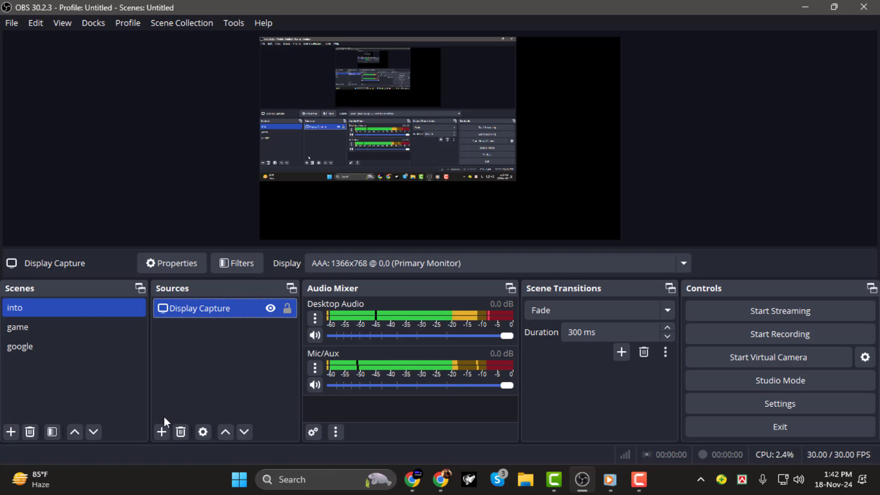
Create Display Capture 2, keeping the primary monitor as its captured display.
click(161, 432)
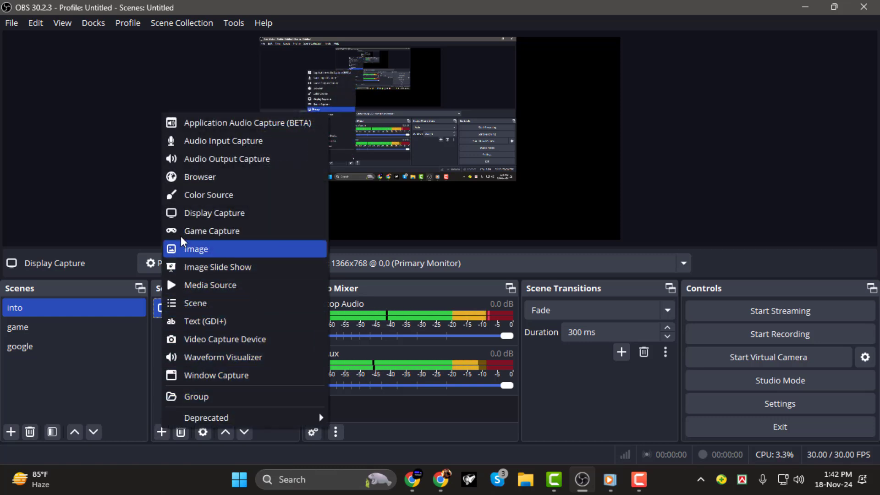
click(213, 212)
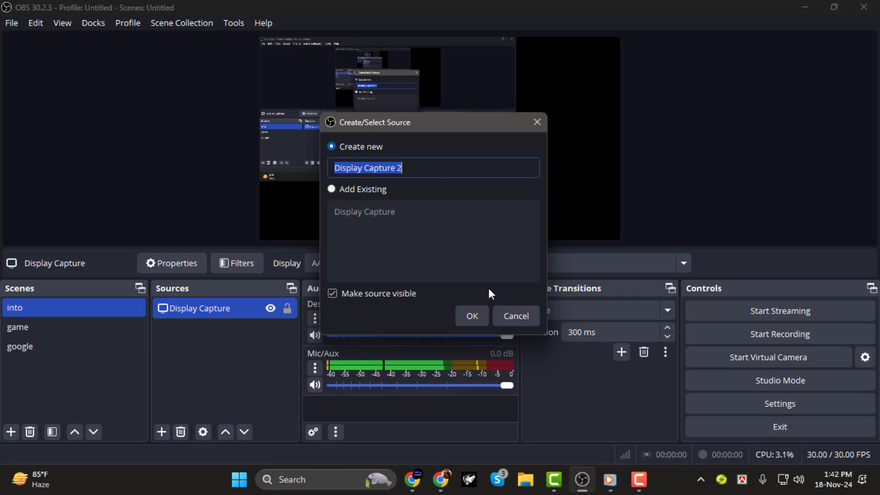
click(471, 315)
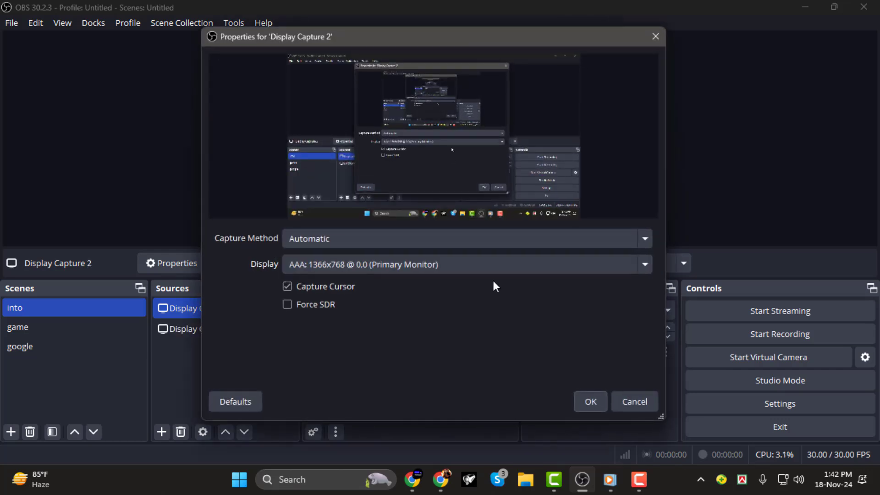
mouse_move(519, 359)
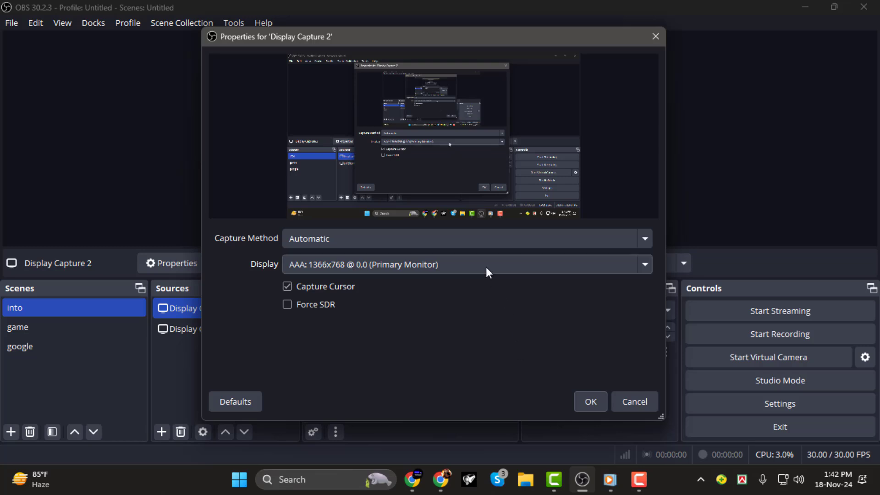
click(466, 264)
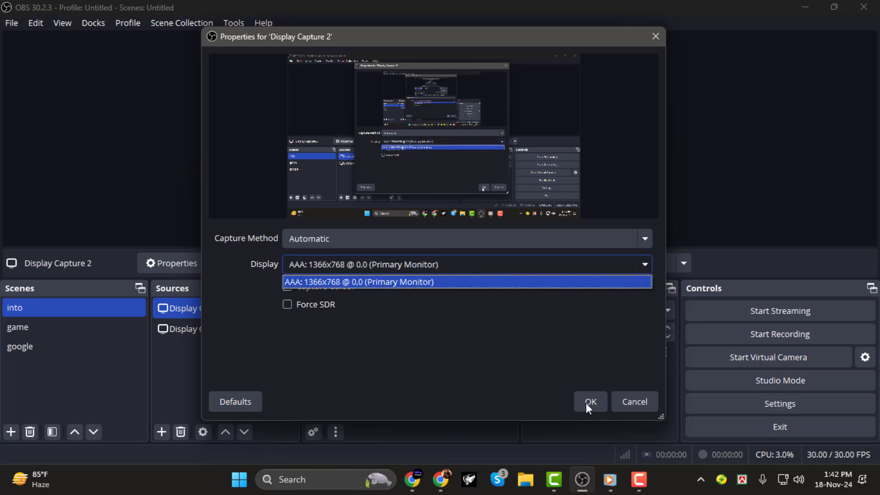
click(589, 402)
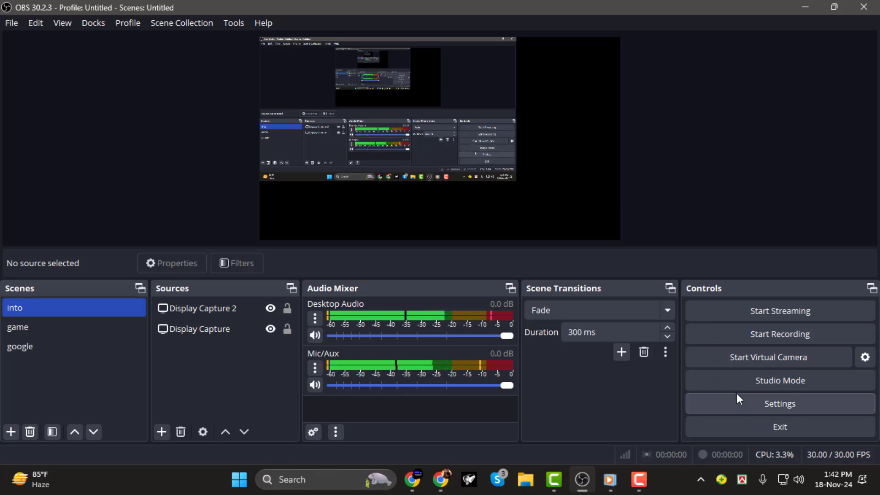
mouse_move(757, 411)
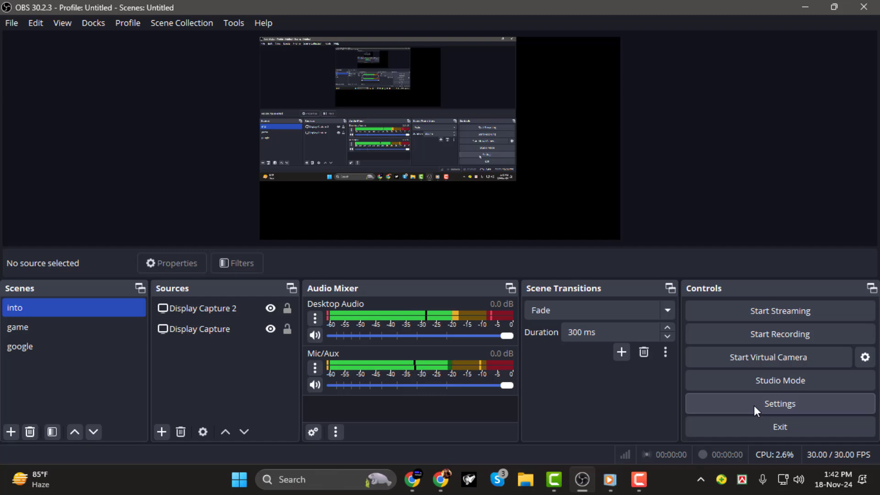
Set the Video Base (Canvas) Resolution to 2840x1080 and apply it.
click(779, 403)
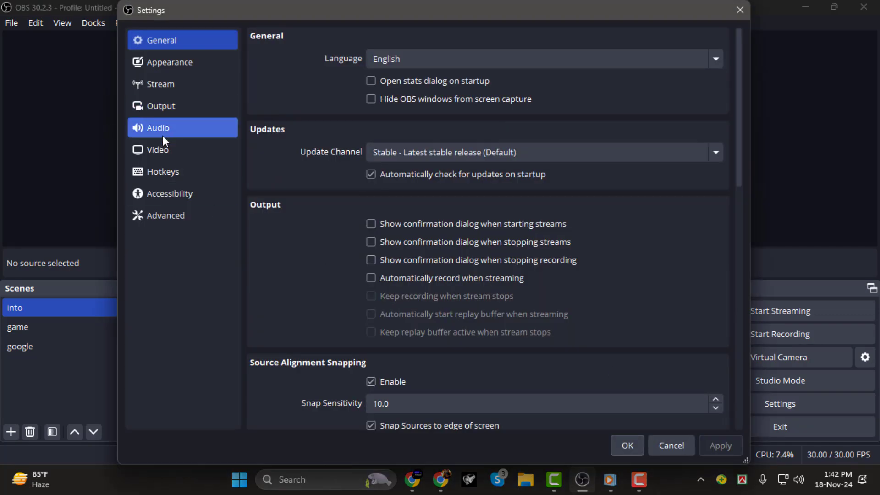
click(158, 149)
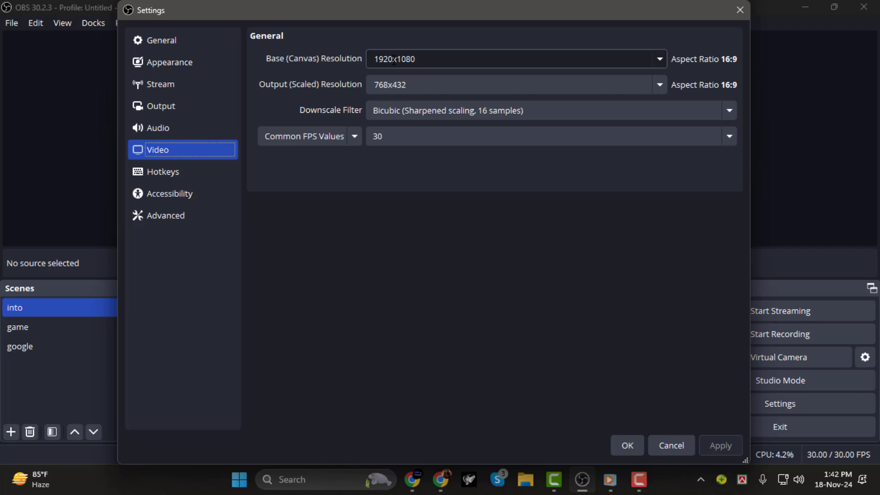
double_click(385, 59)
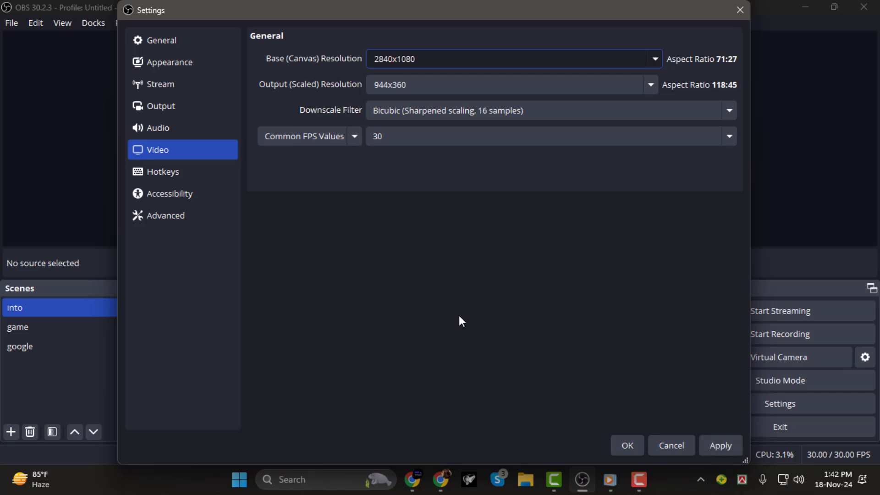
click(161, 106)
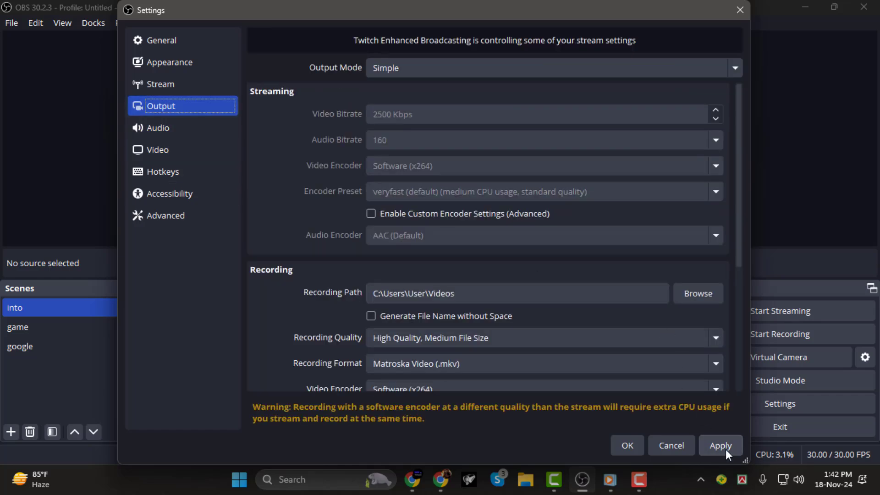
click(627, 445)
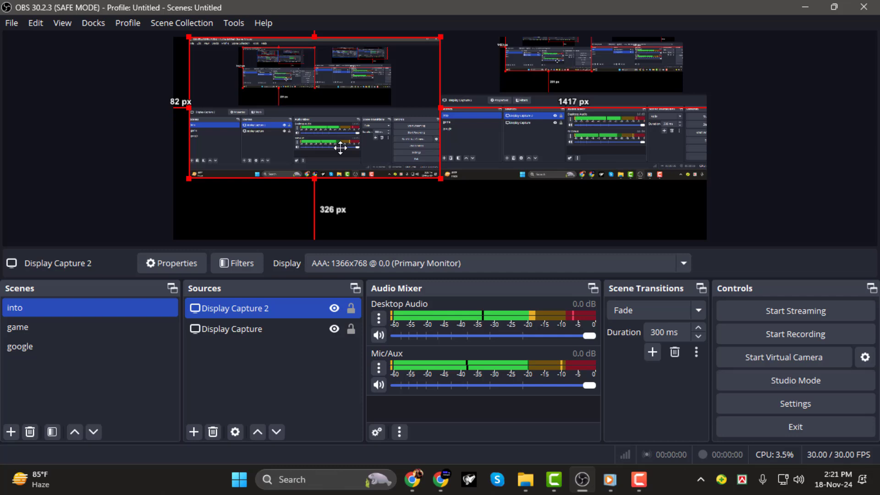